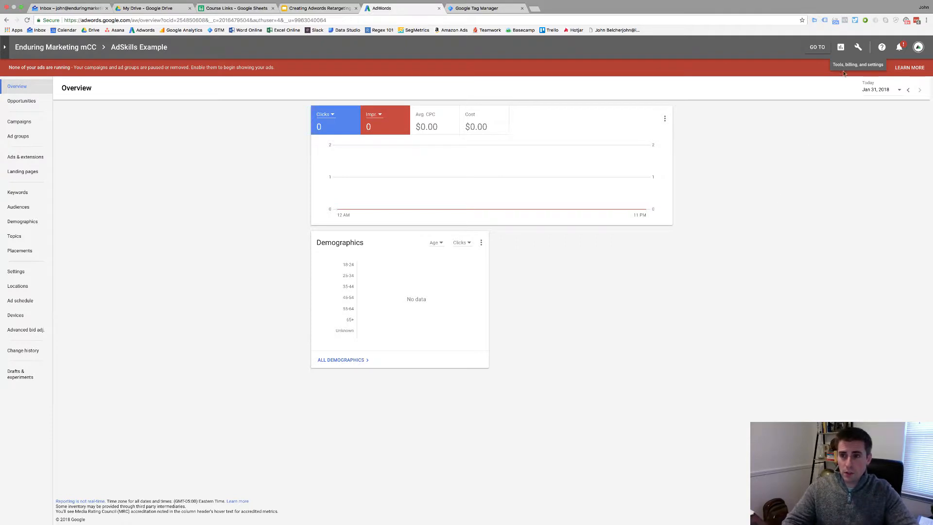
Open Audience manager from the Tools, billing and settings menu to list remarketing audiences.
click(858, 47)
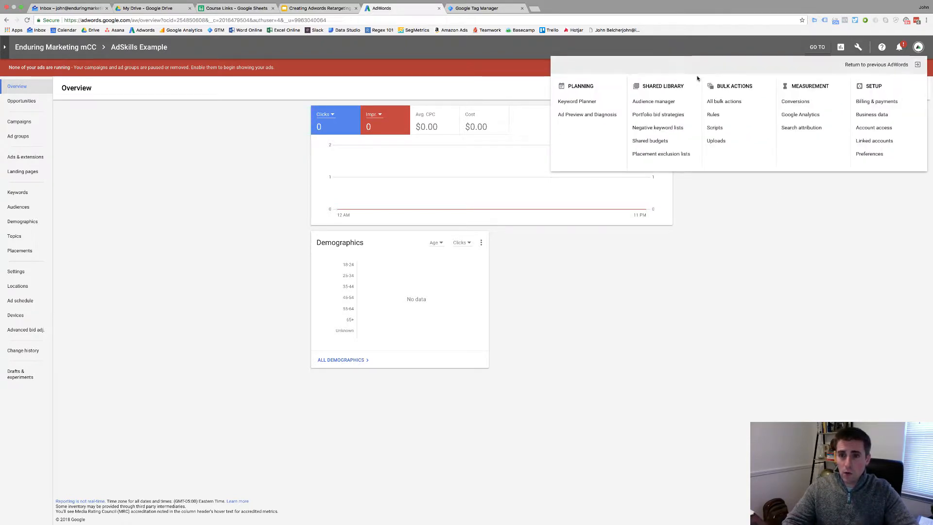
click(652, 101)
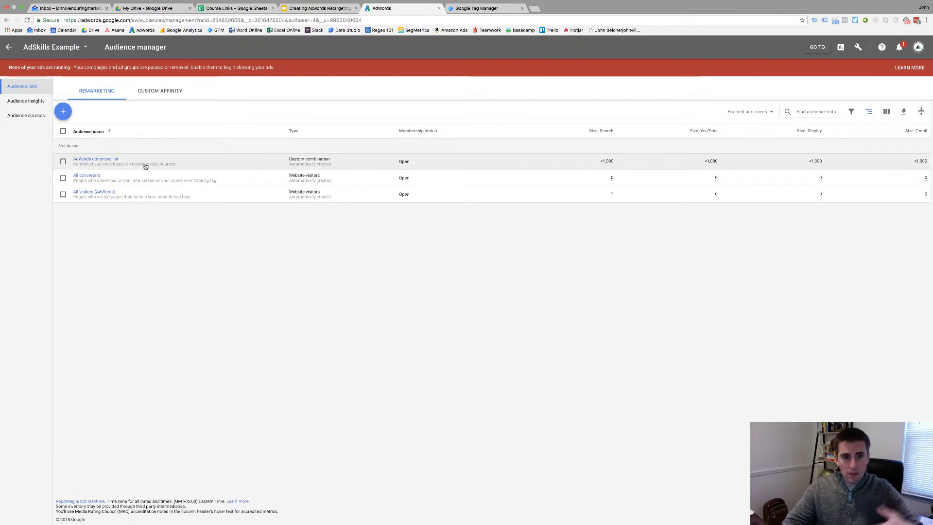
mouse_move(169, 199)
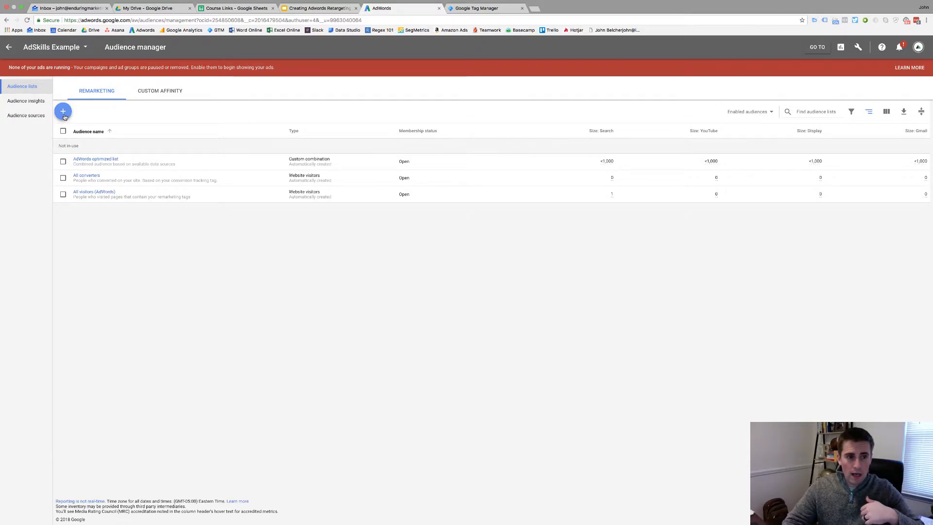
mouse_move(63, 112)
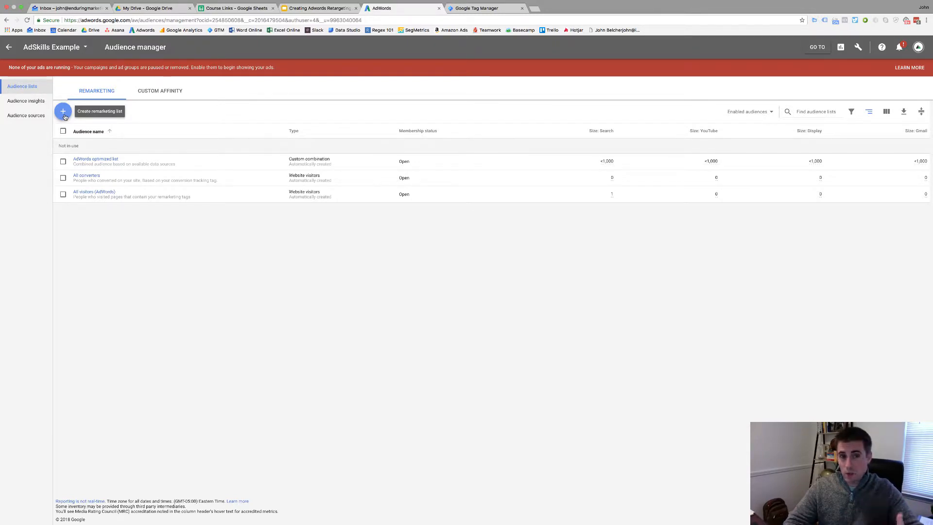
Start a Website visitors audience and keep 'Visitors of a page' as list members.
click(63, 112)
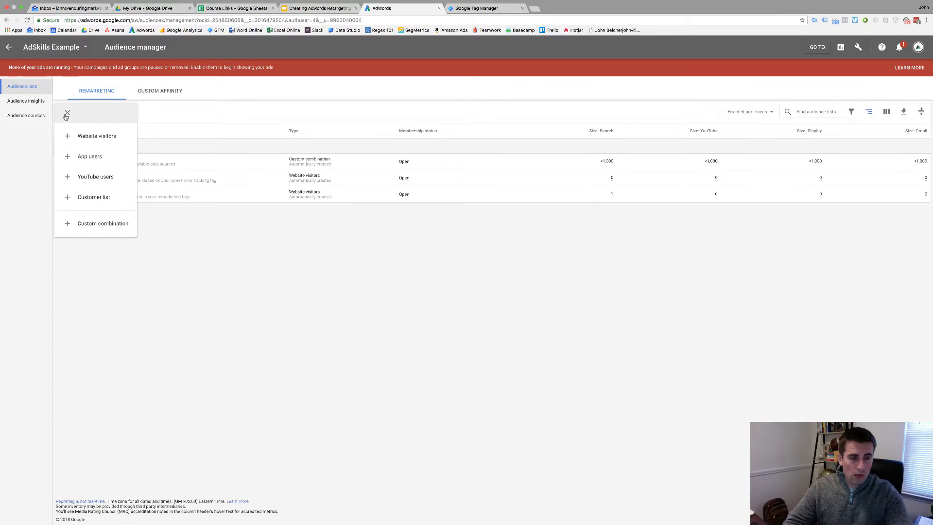
click(96, 135)
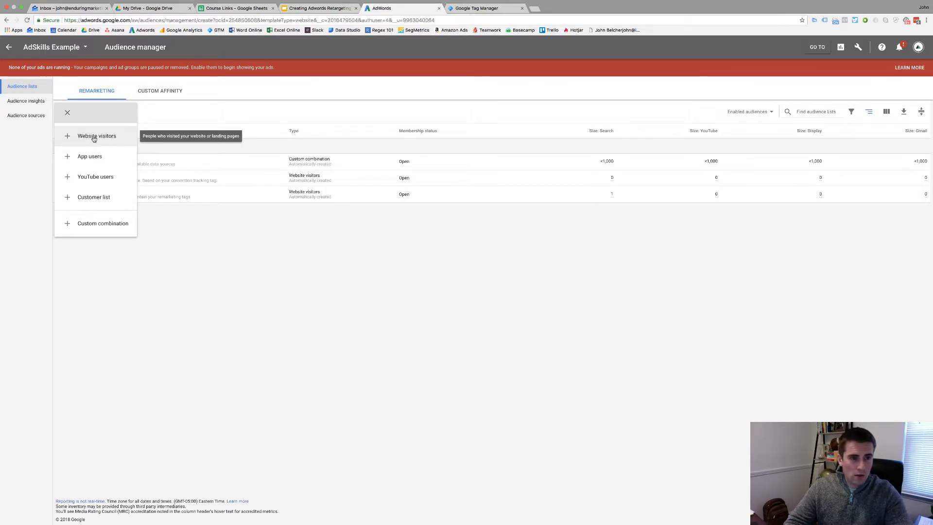
click(96, 135)
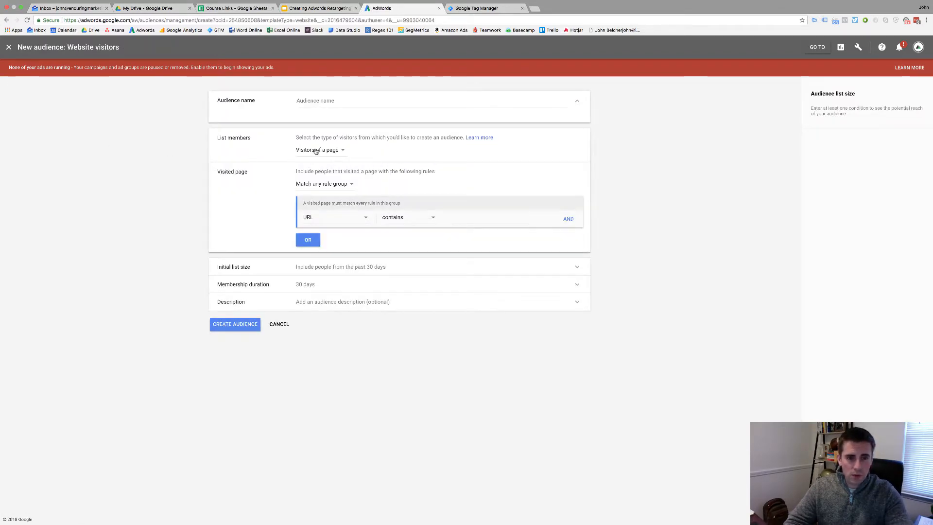
click(319, 149)
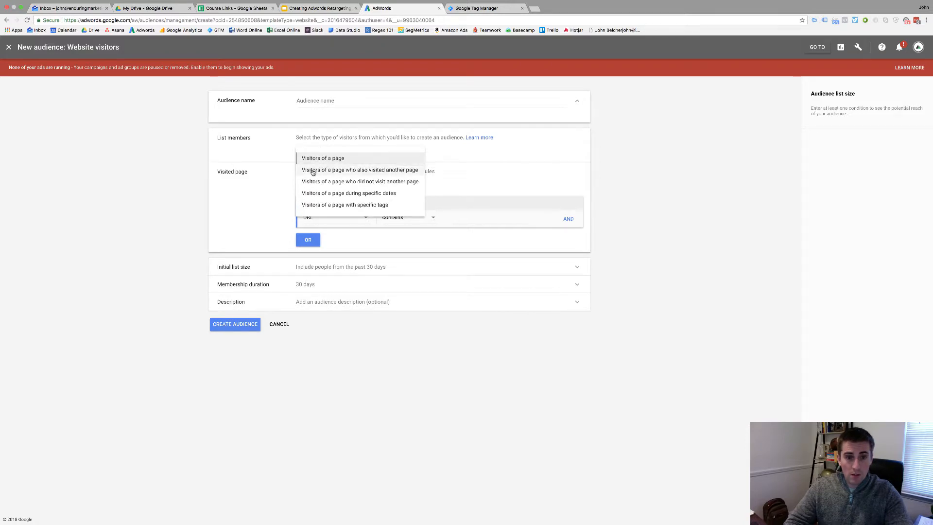
mouse_move(327, 172)
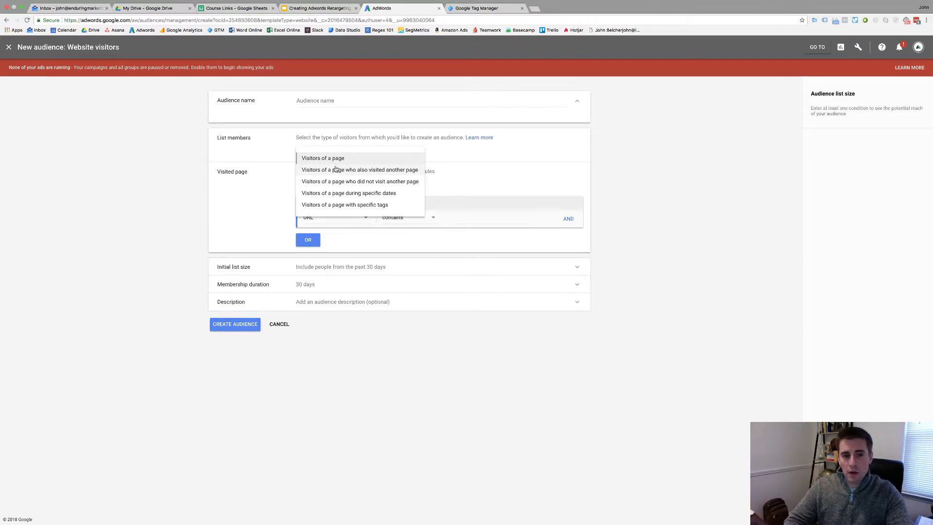
mouse_move(351, 163)
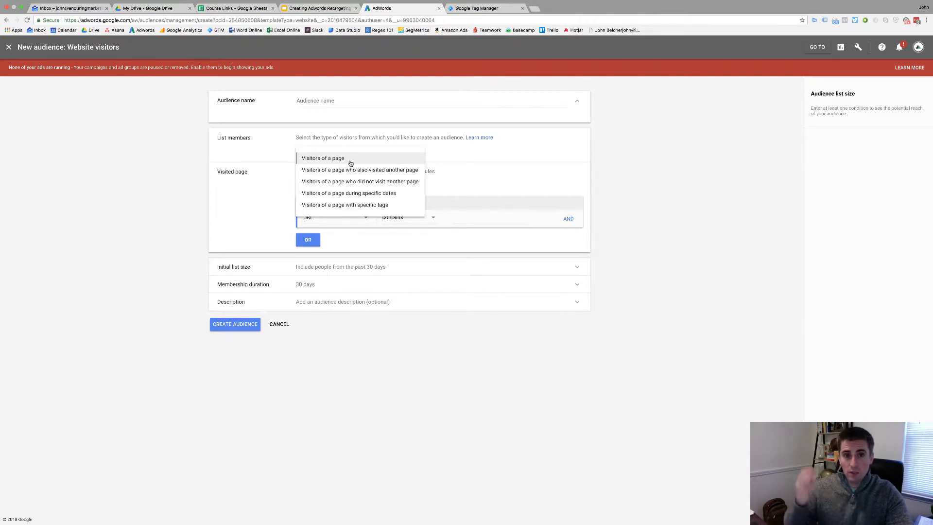
mouse_move(353, 181)
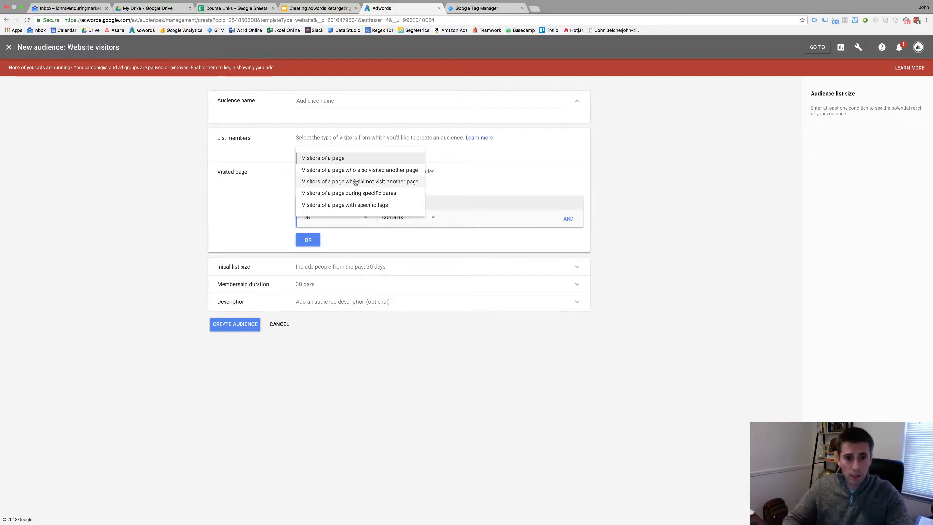
click(322, 158)
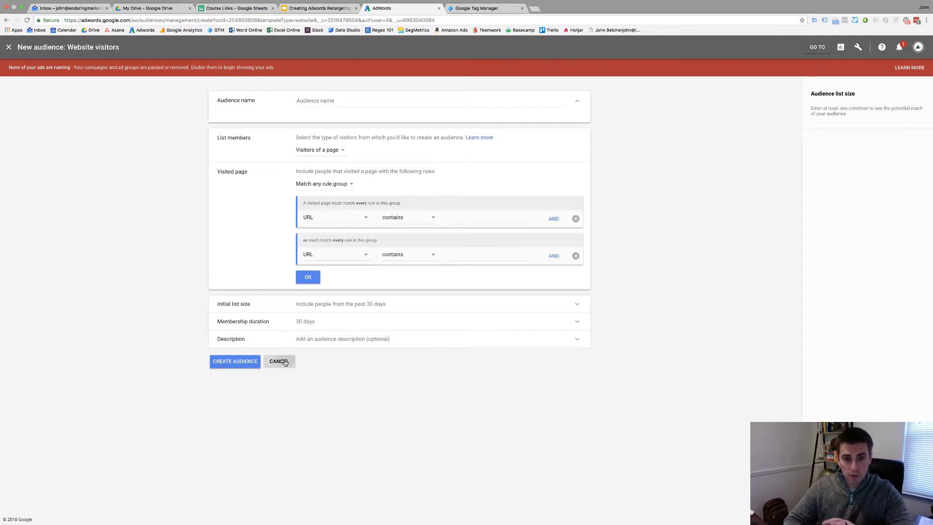
Cancel the website visitors draft and start a YouTube users audience, browsing its member types.
click(278, 360)
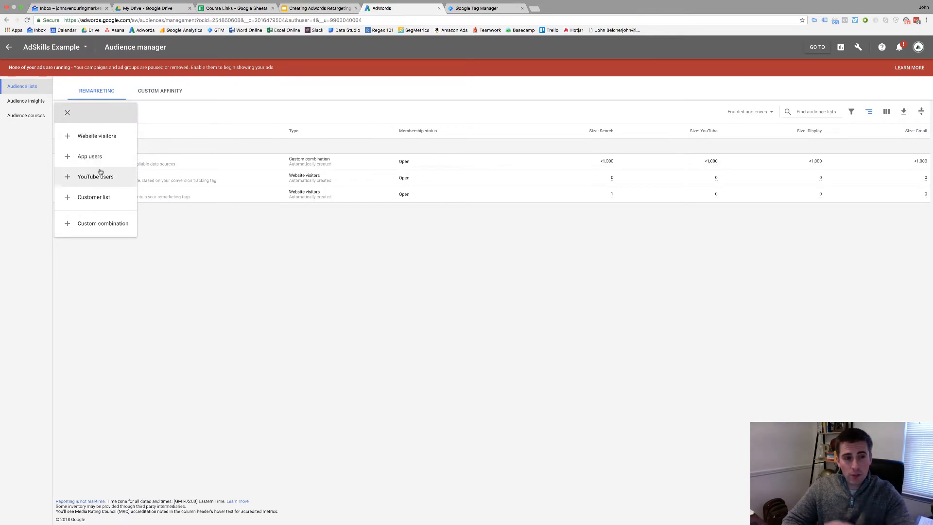
click(94, 176)
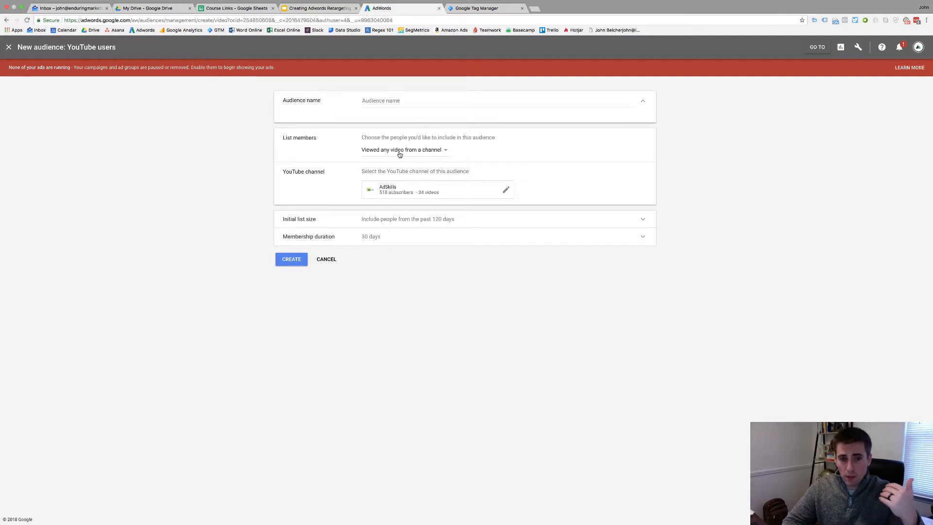
click(403, 149)
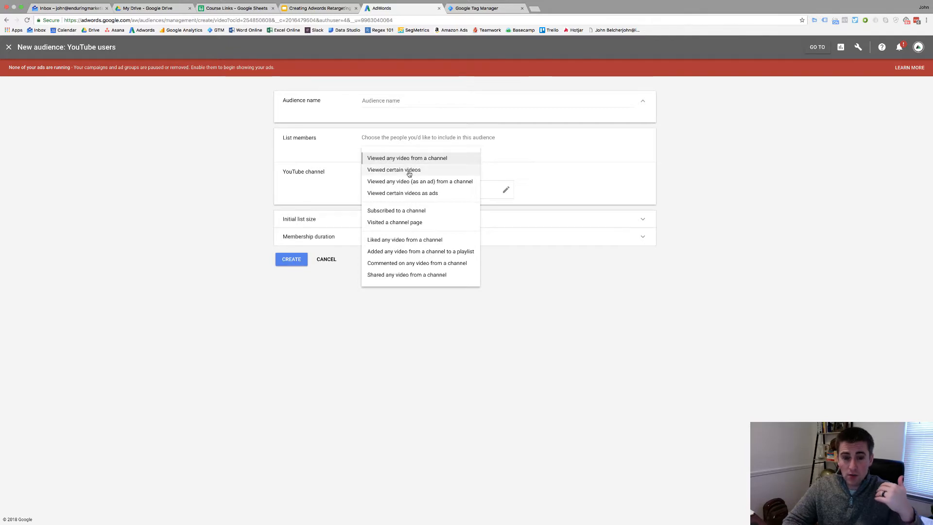
mouse_move(422, 185)
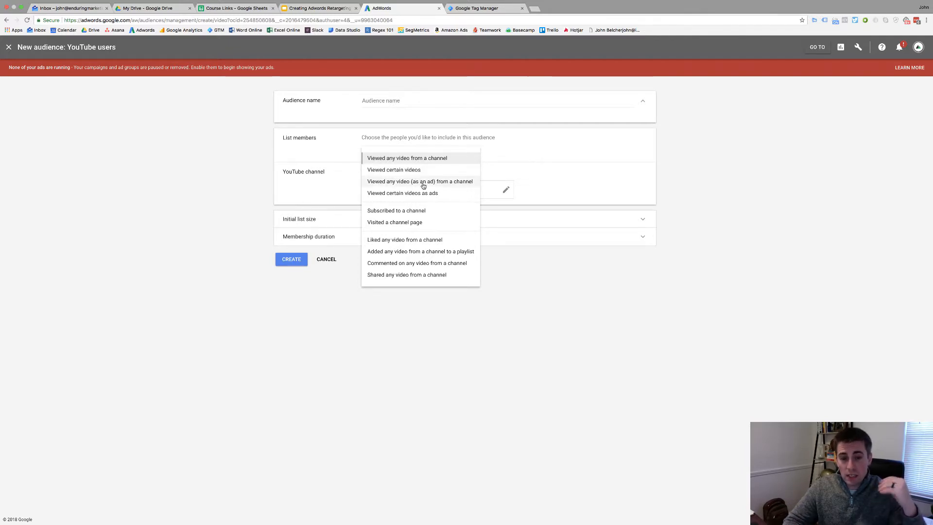
mouse_move(422, 193)
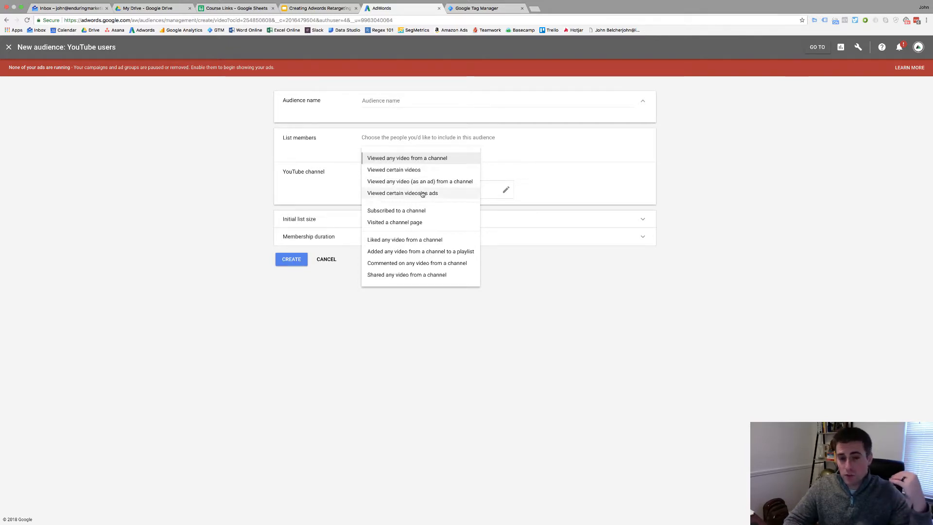
mouse_move(422, 222)
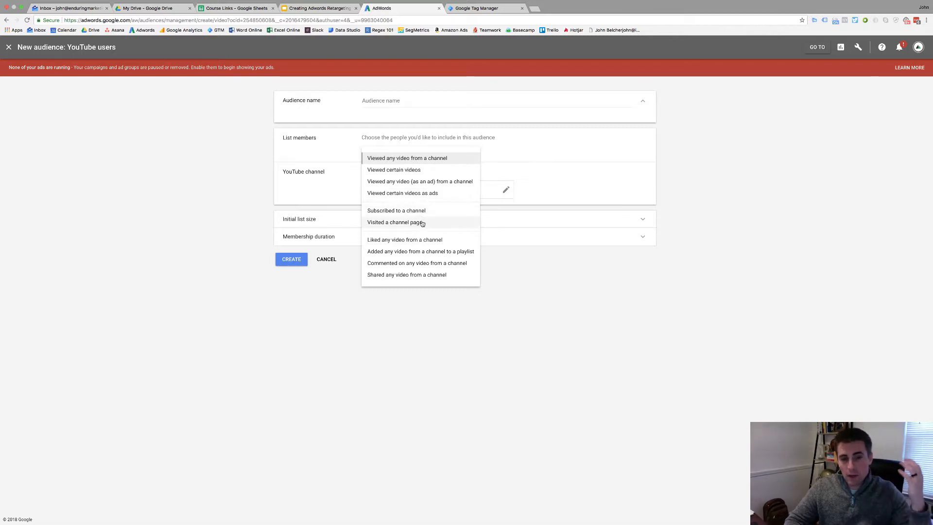
mouse_move(424, 267)
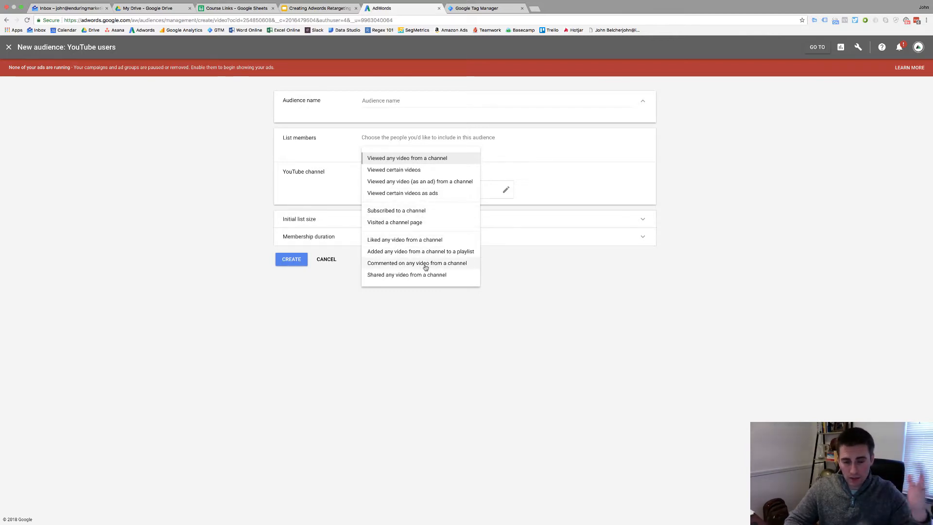
mouse_move(459, 311)
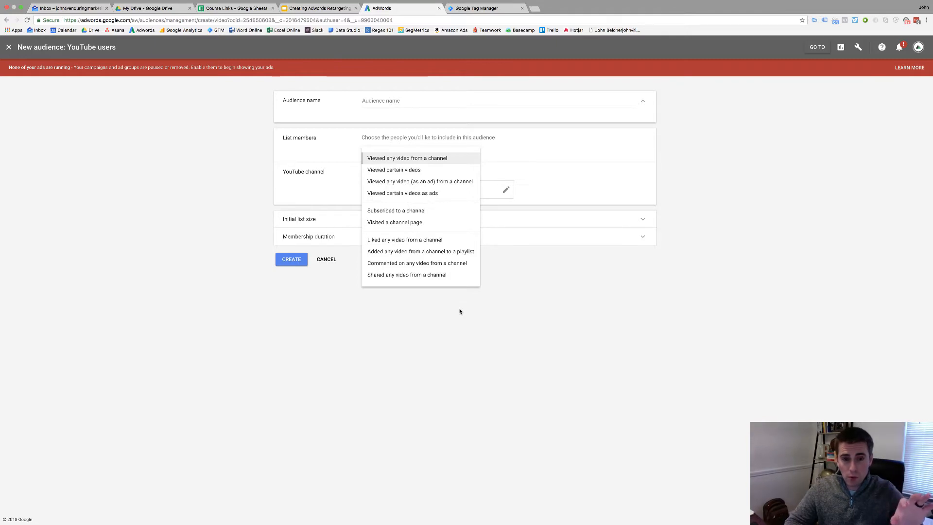
click(407, 157)
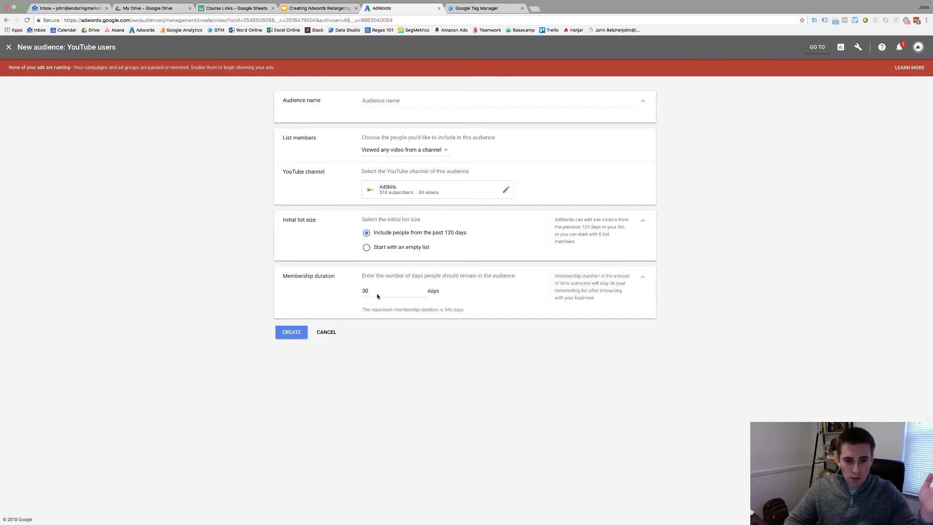
mouse_move(429, 338)
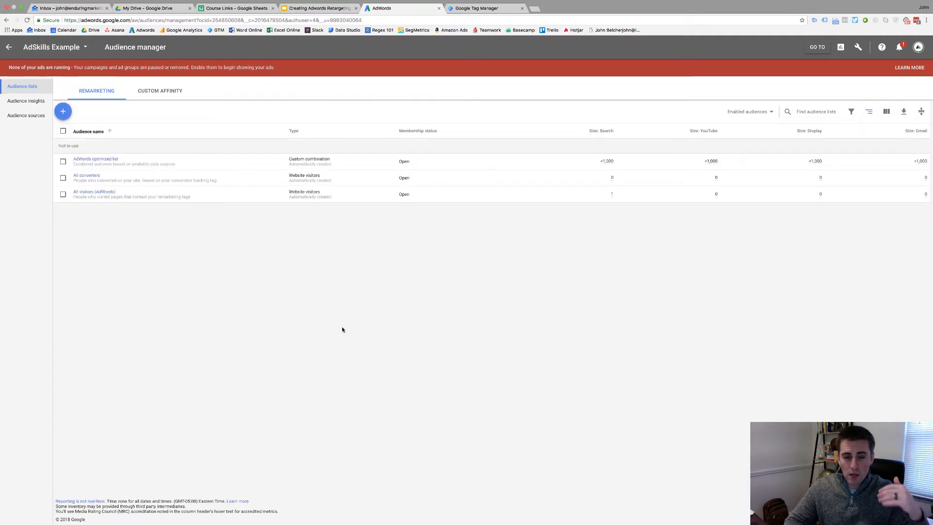
Start a new Custom combination audience from the + button.
click(63, 112)
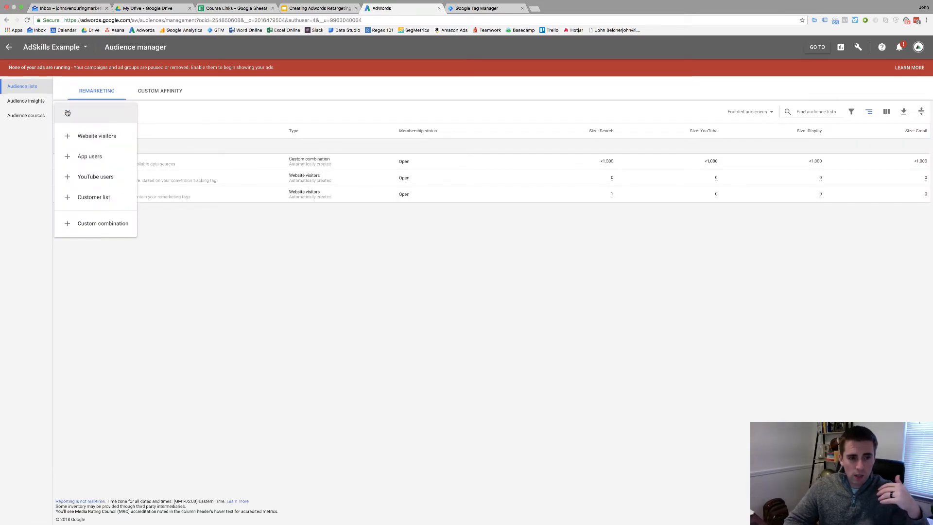
mouse_move(90, 156)
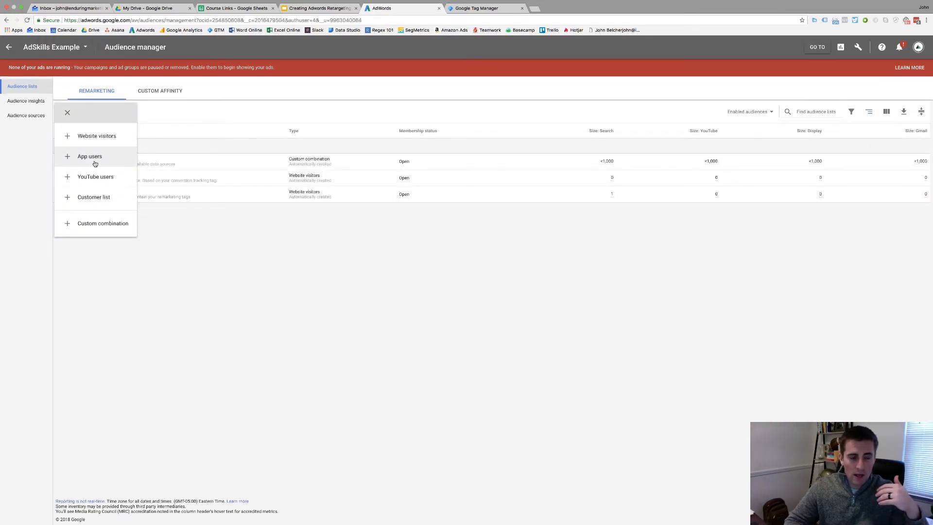
mouse_move(90, 156)
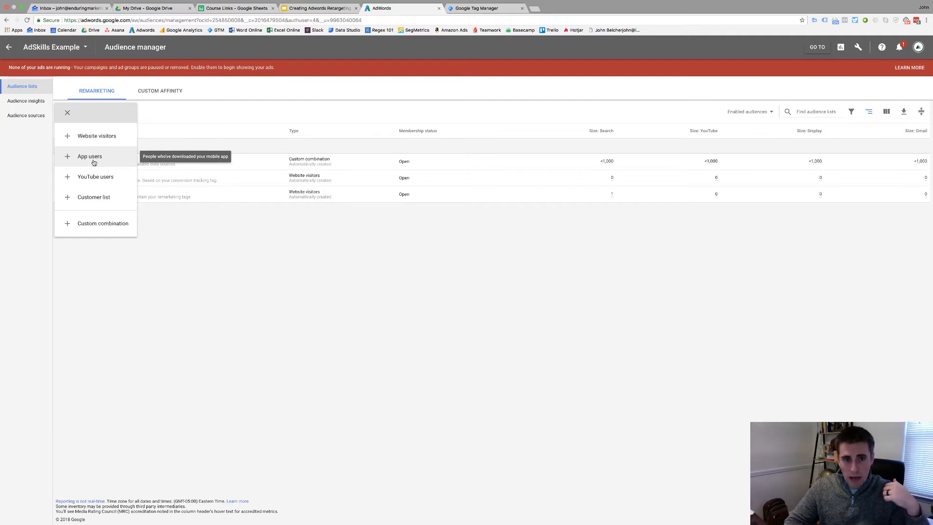
mouse_move(103, 223)
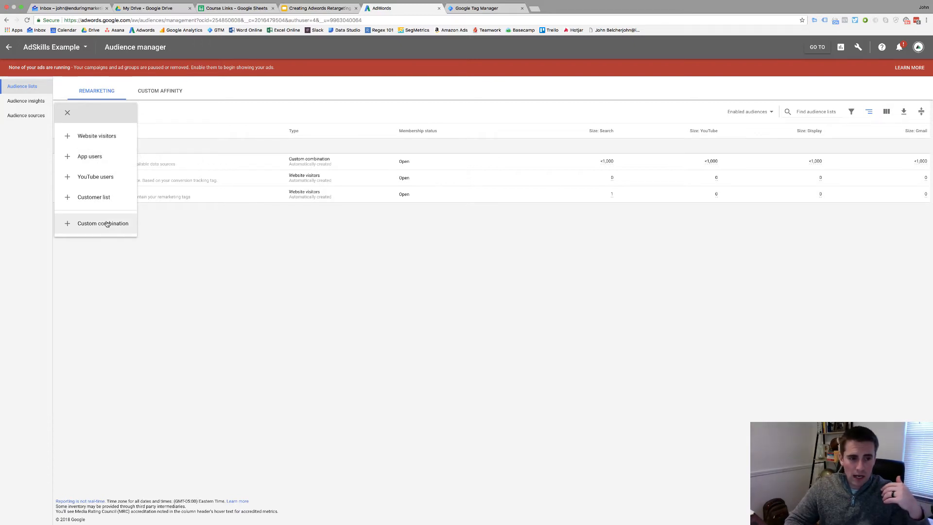
click(102, 223)
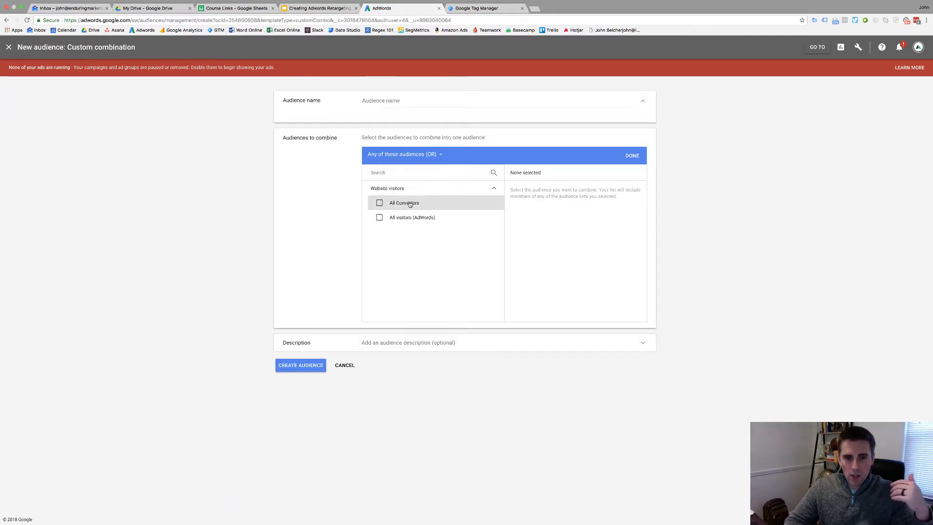